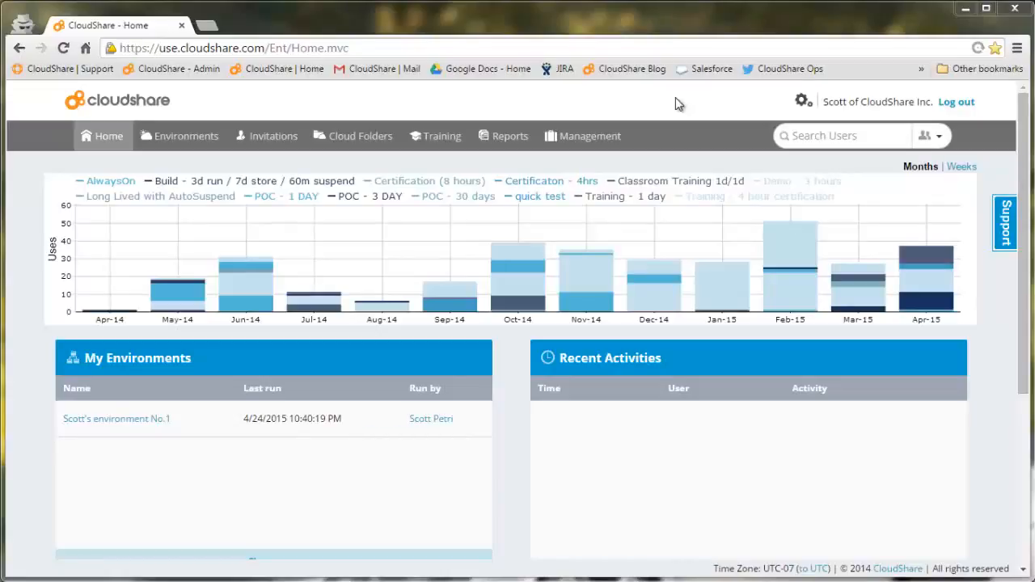
mouse_move(510, 136)
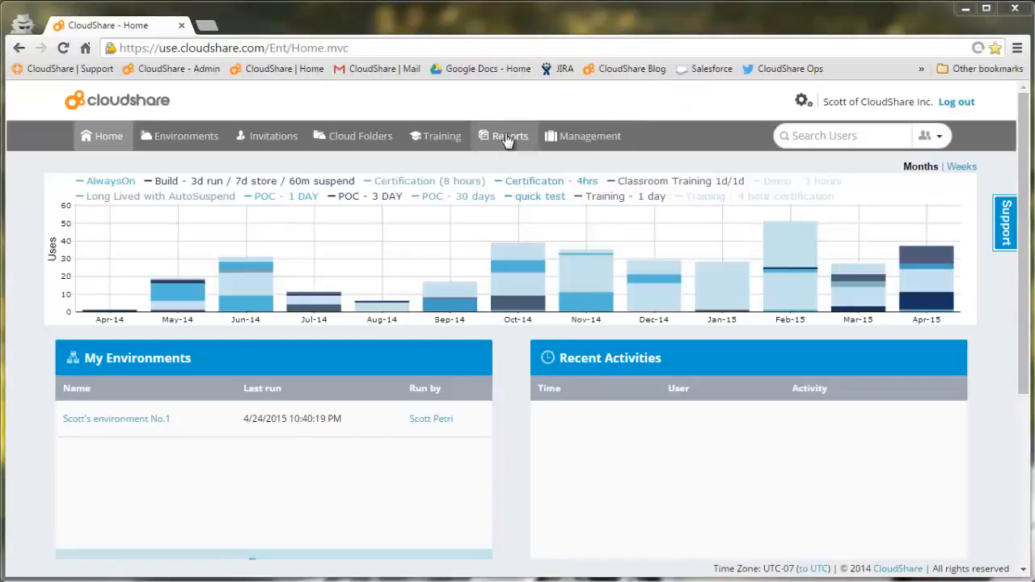
Run the Resources report daily for last month on the CloudShare Demos subscription
left_click(510, 136)
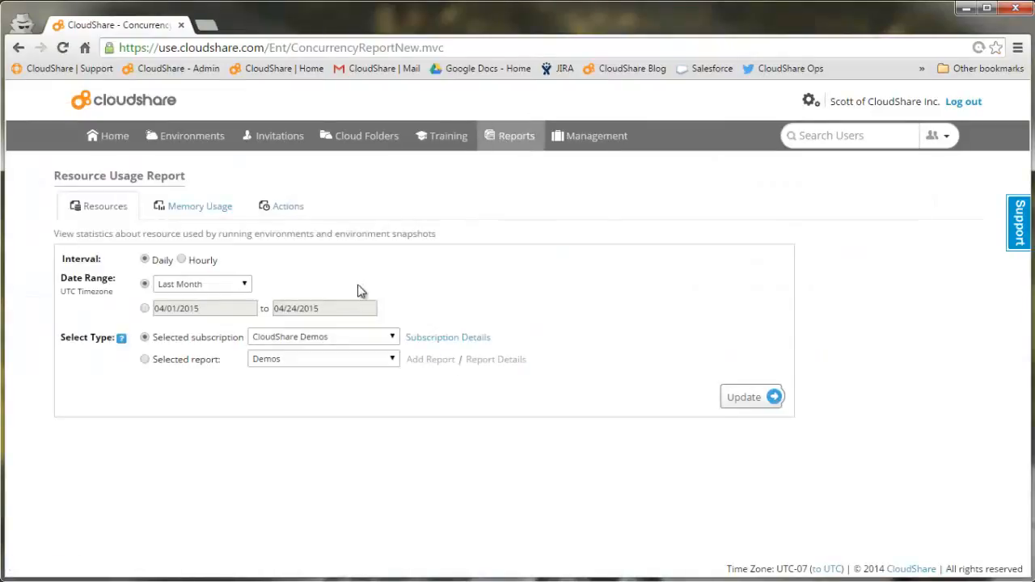
mouse_move(353, 304)
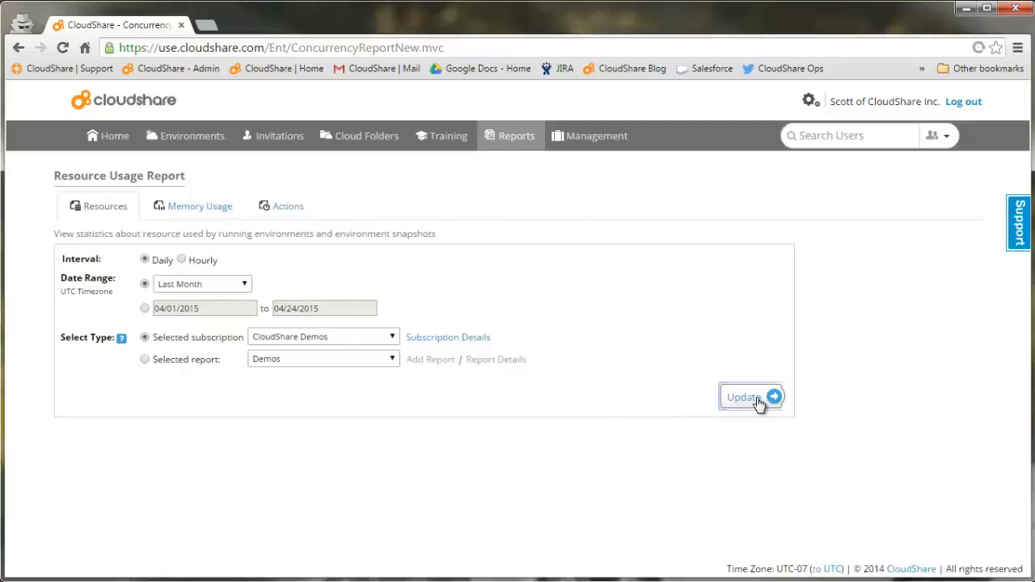
left_click(744, 396)
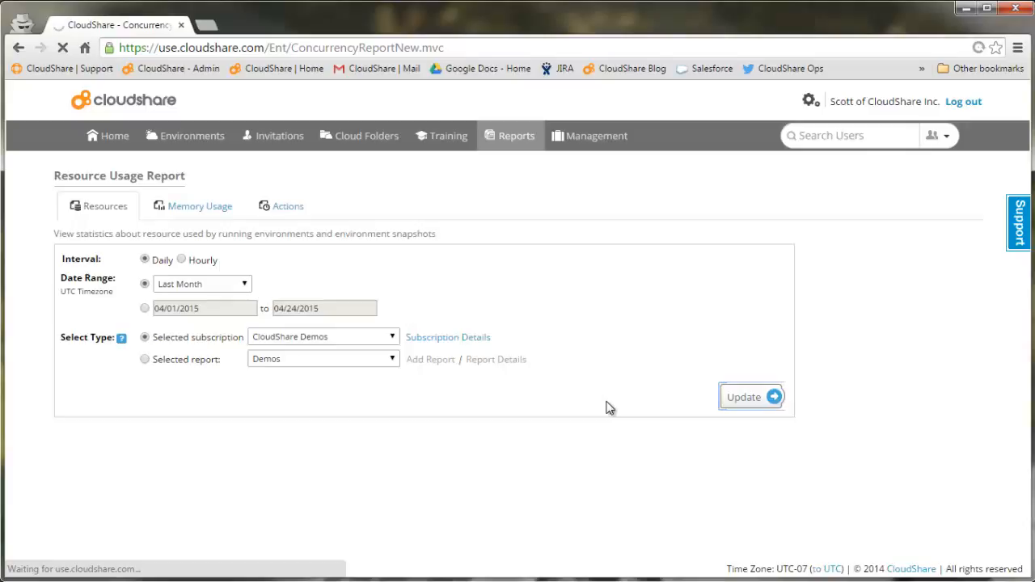
Browse the daily table of memory, disk and running-environment peaks for March 2015
left_click(744, 396)
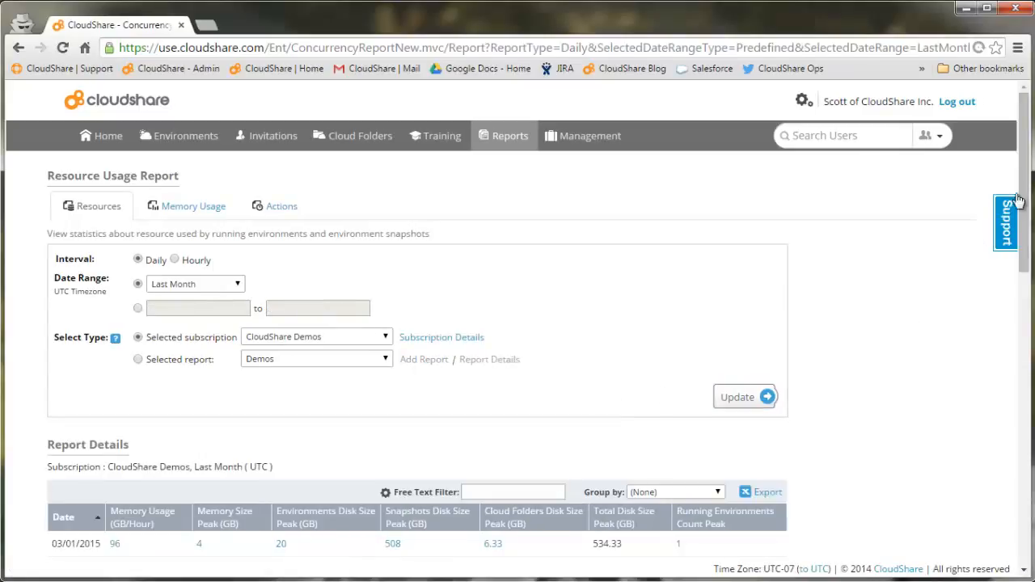
scroll("down", 3)
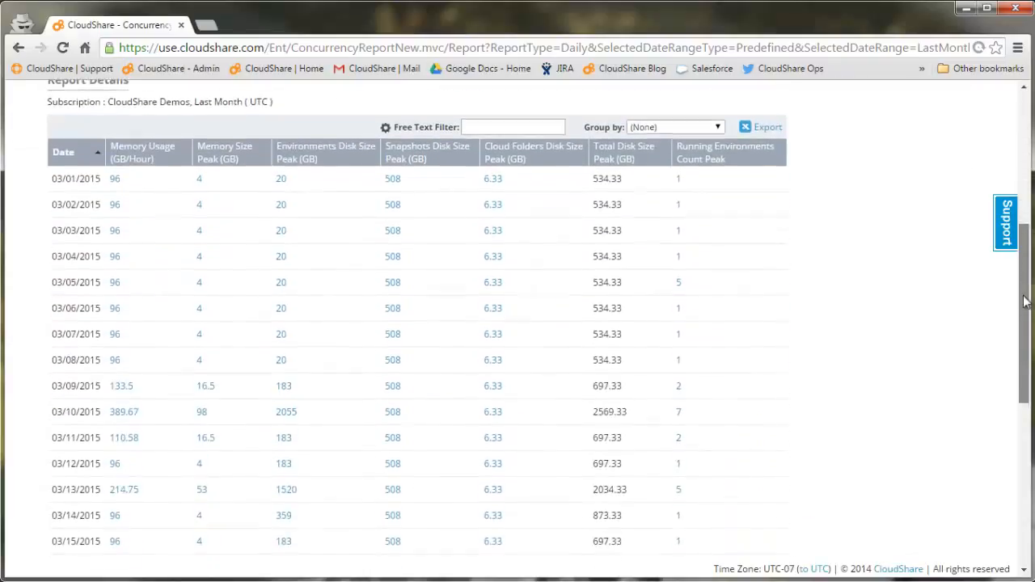
scroll("down", 3)
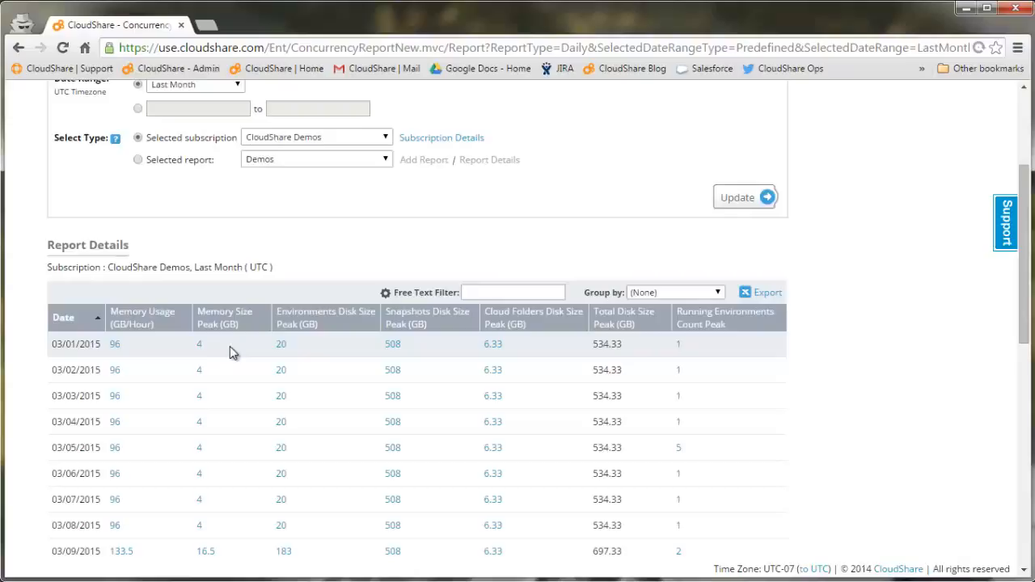
mouse_move(372, 340)
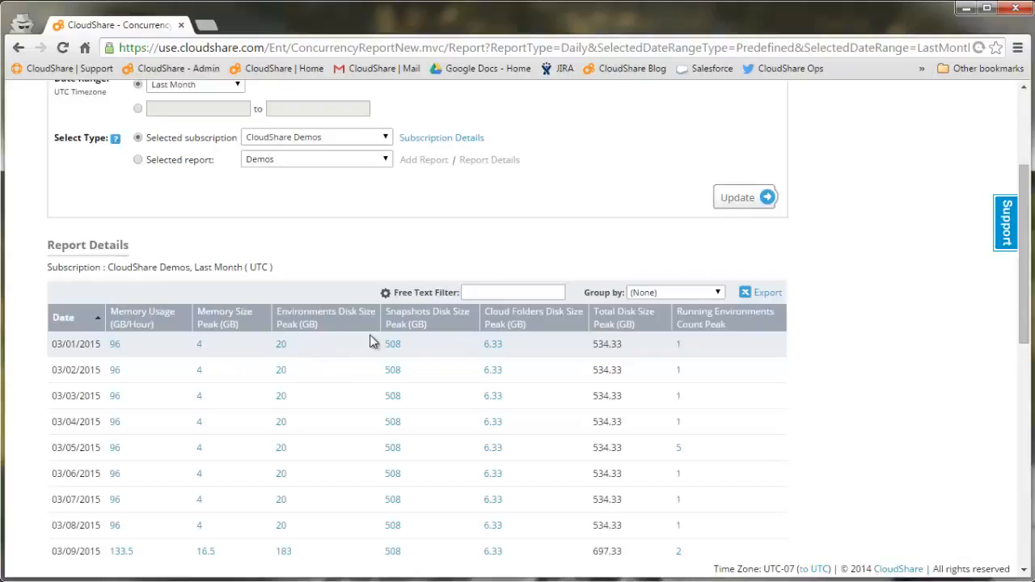
mouse_move(466, 356)
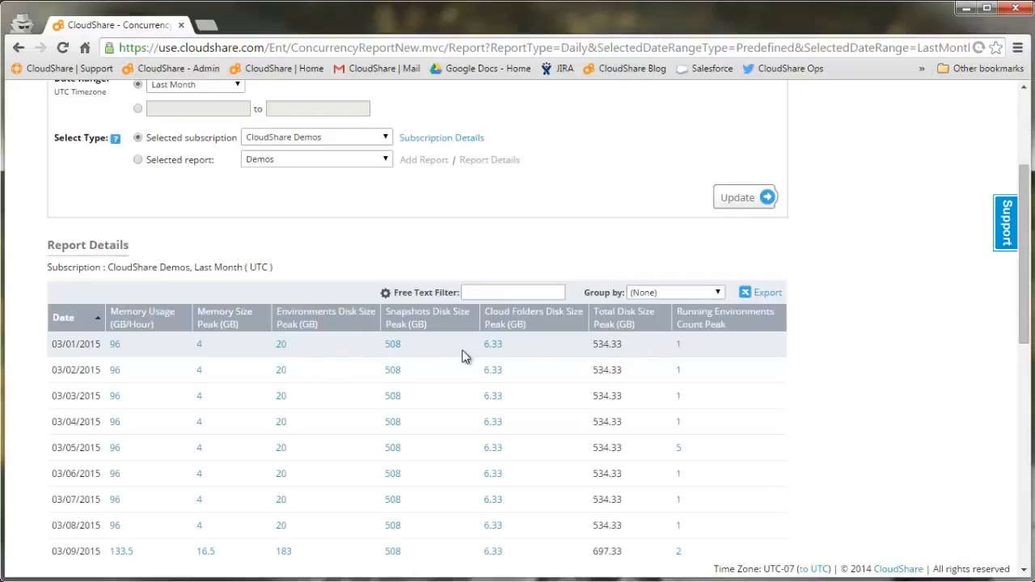
scroll("down", 3)
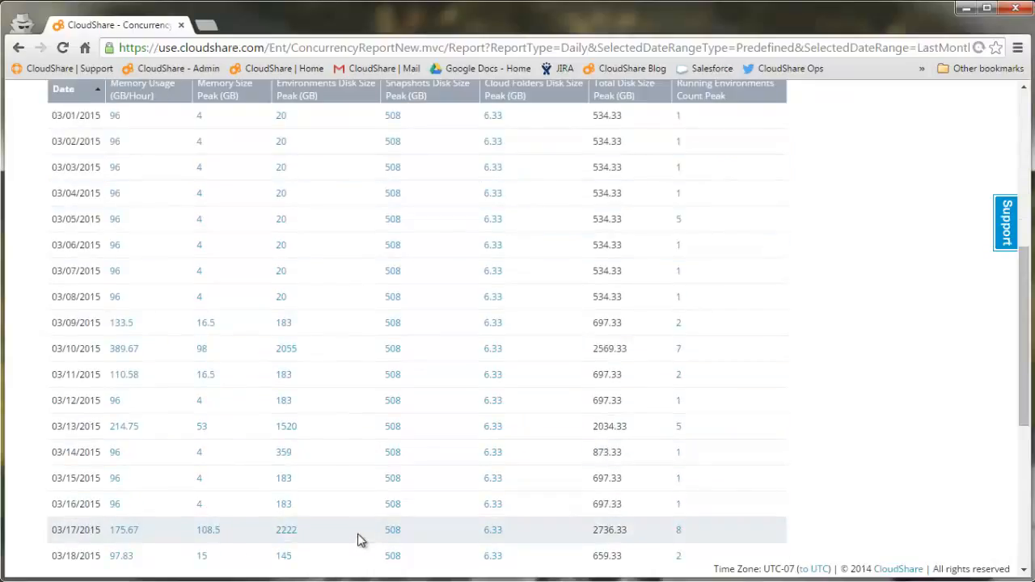
mouse_move(165, 385)
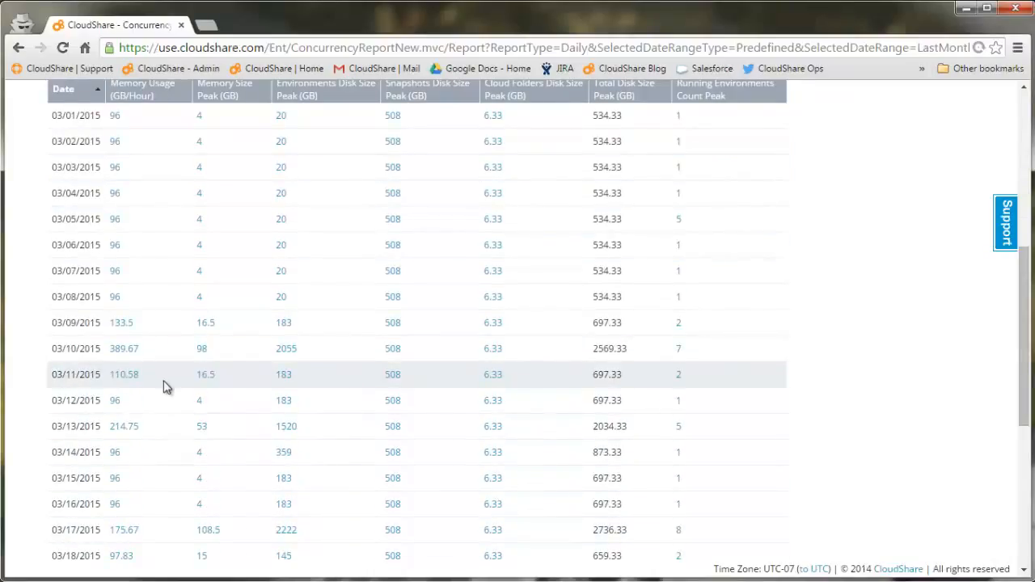
mouse_move(208, 530)
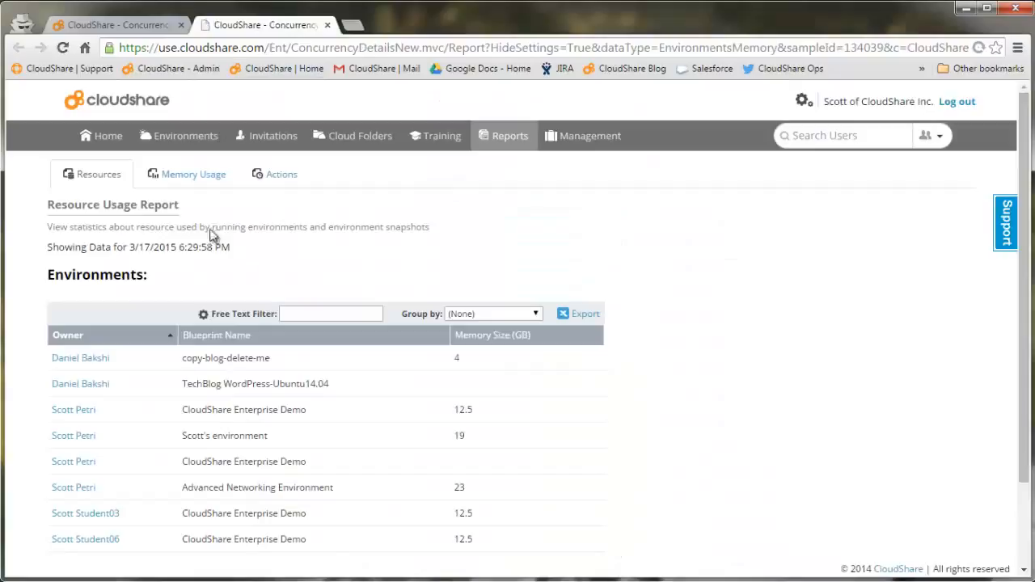
Review the 3/17/2015 environment memory list down to its total of 10 environments and 108.5 GB
scroll("down", 3)
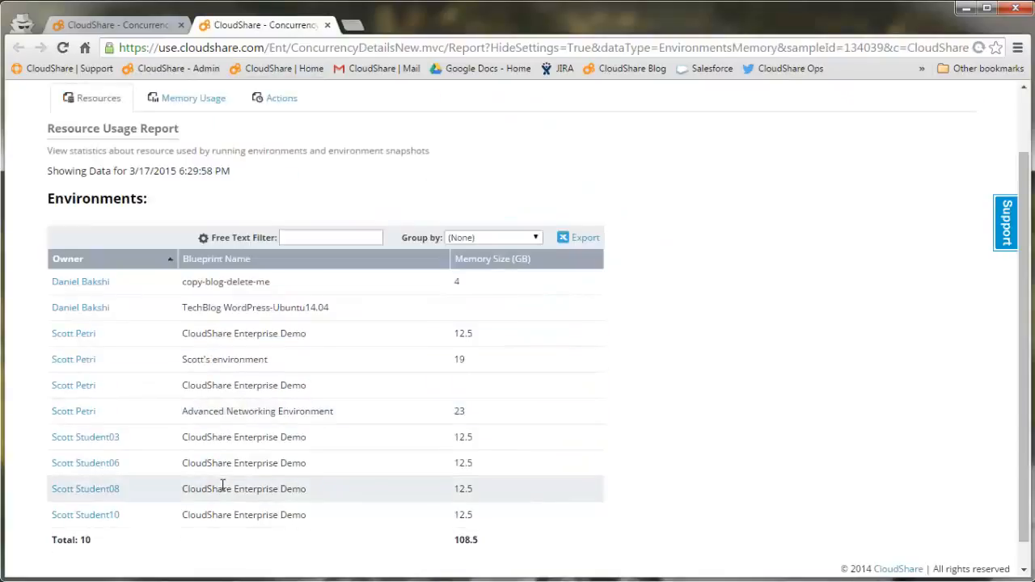
mouse_move(243, 463)
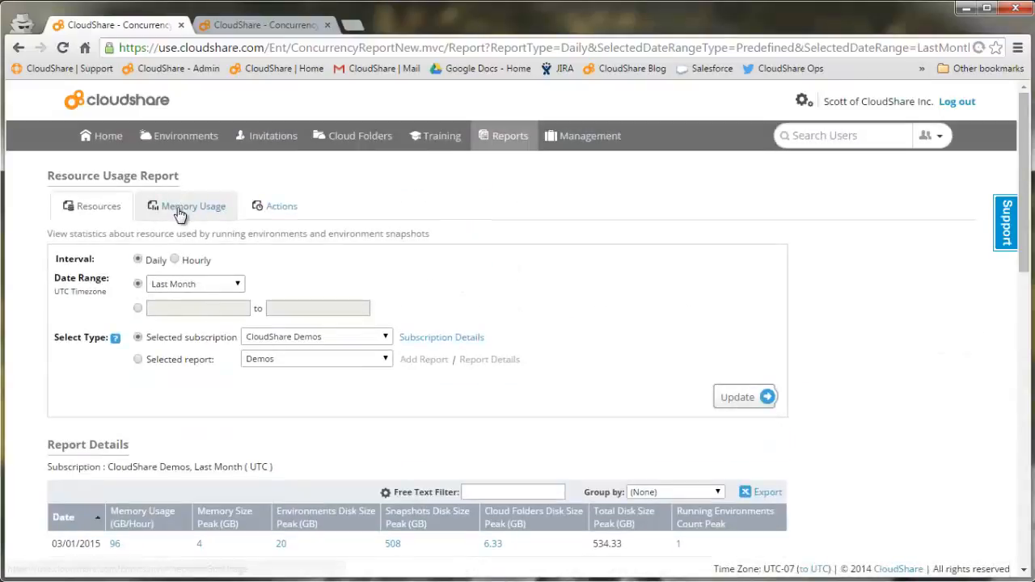
Show last month's Memory Usage (GB/Hour) report with its 30-environment table totaling 3,567.17 GB/Hour
left_click(194, 207)
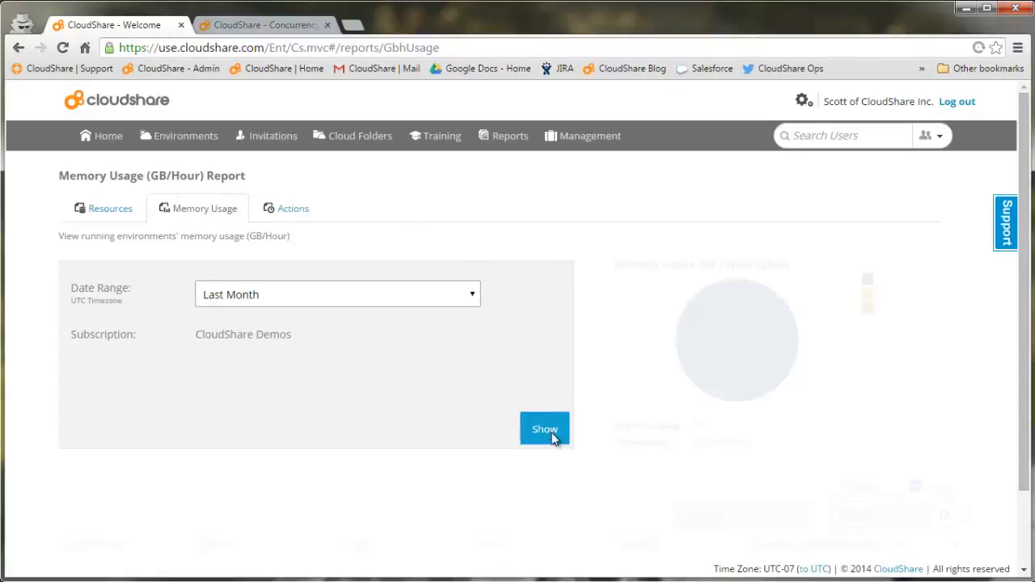
left_click(543, 428)
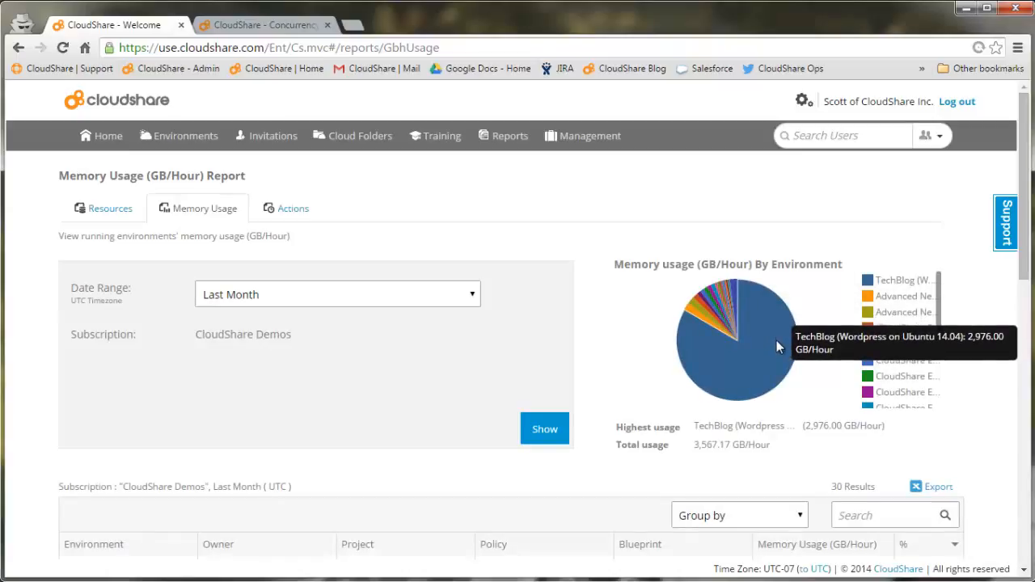
mouse_move(588, 482)
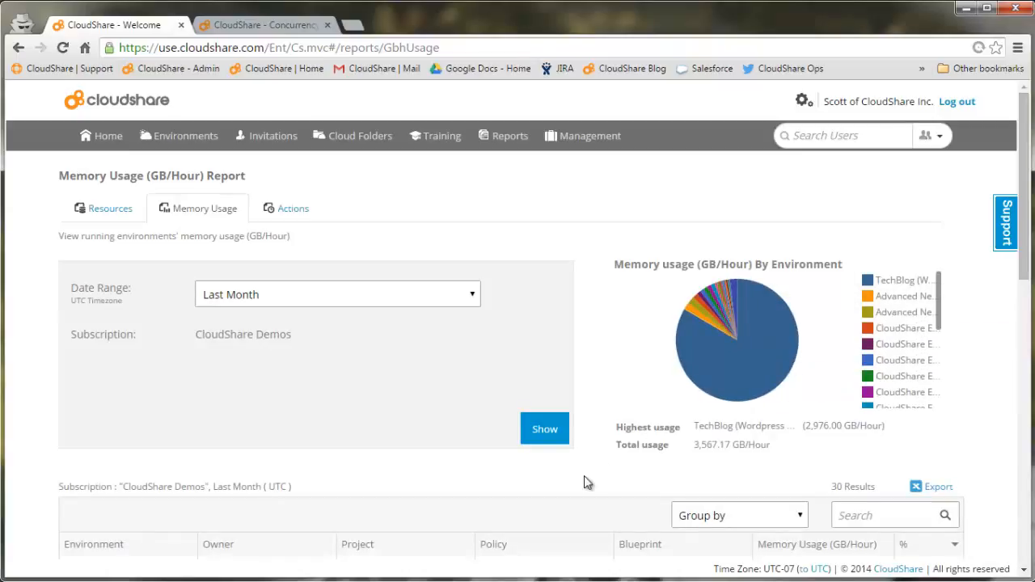
scroll("down", 3)
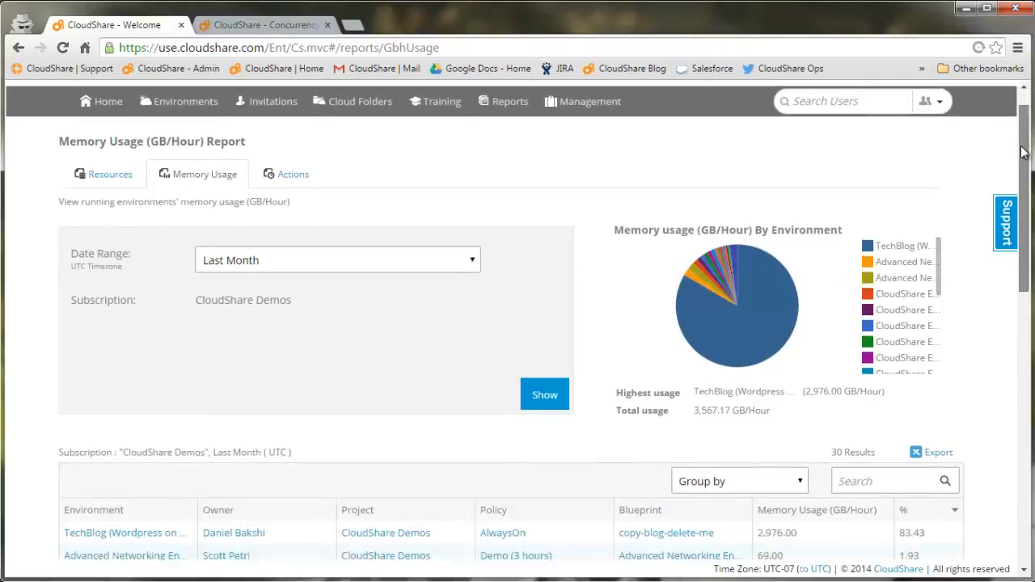
scroll("down", 3)
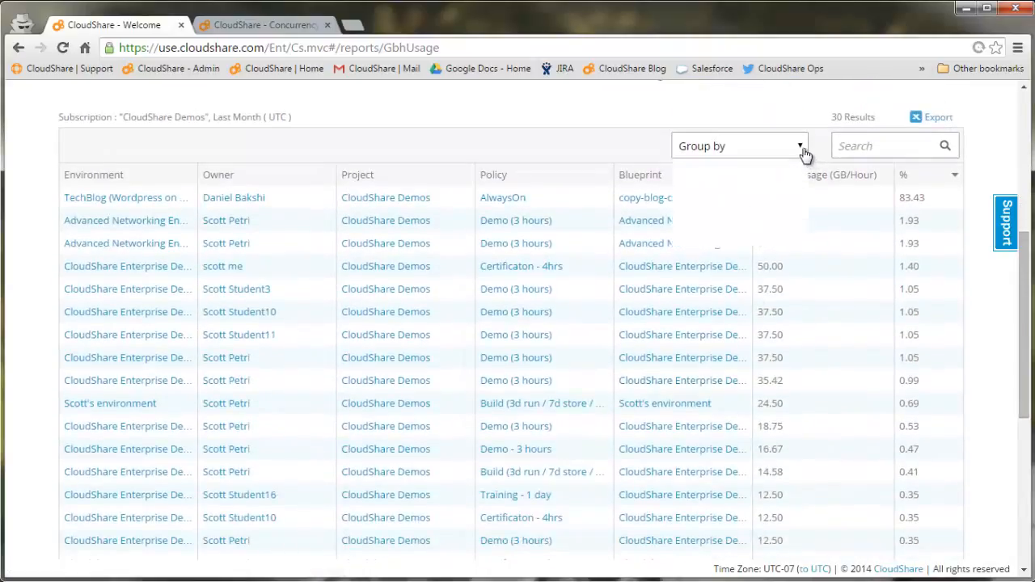
Group the memory usage results by Owner, then by Policy
left_click(737, 146)
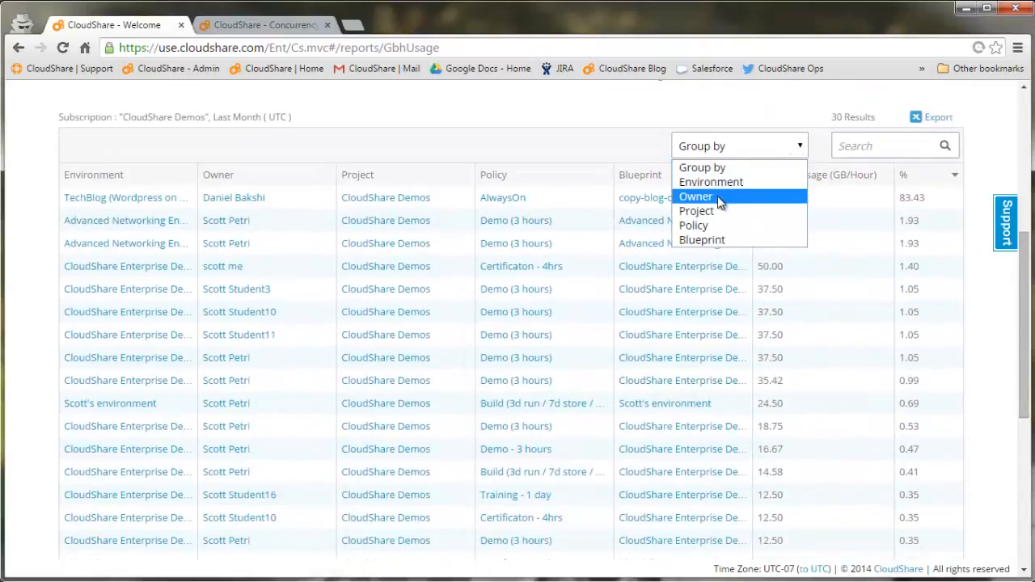
left_click(695, 196)
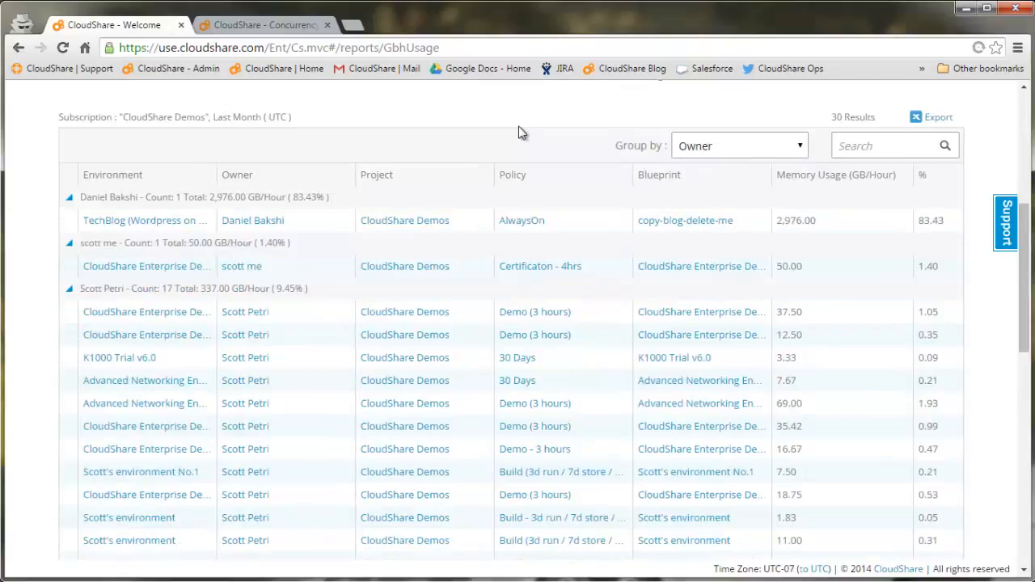
mouse_move(744, 272)
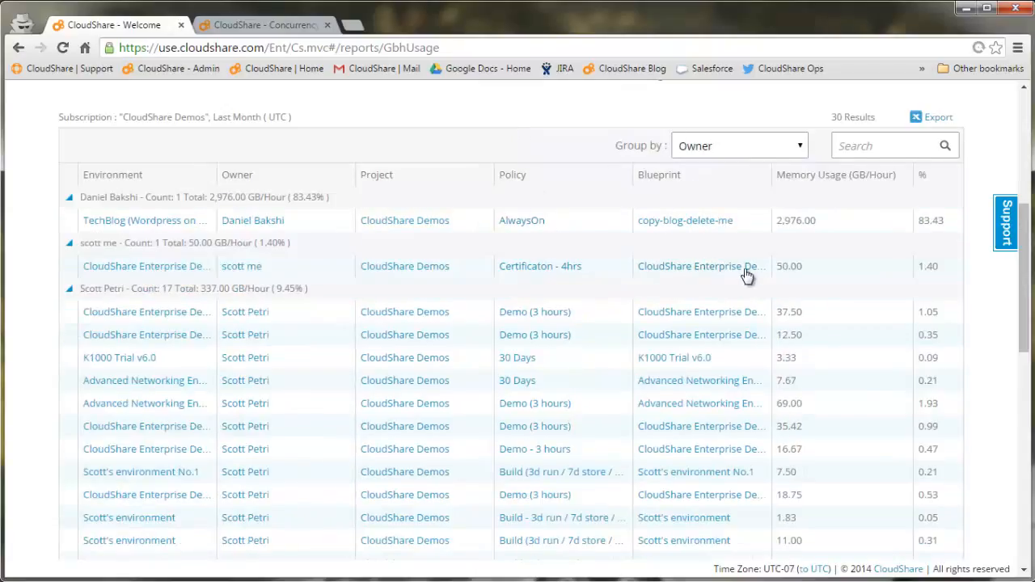
left_click(738, 145)
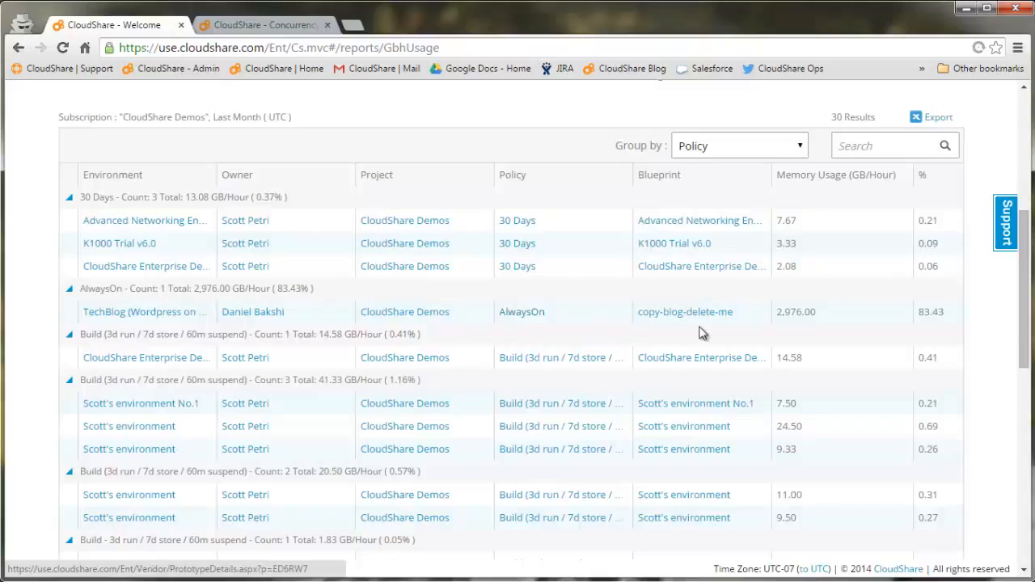
mouse_move(880, 329)
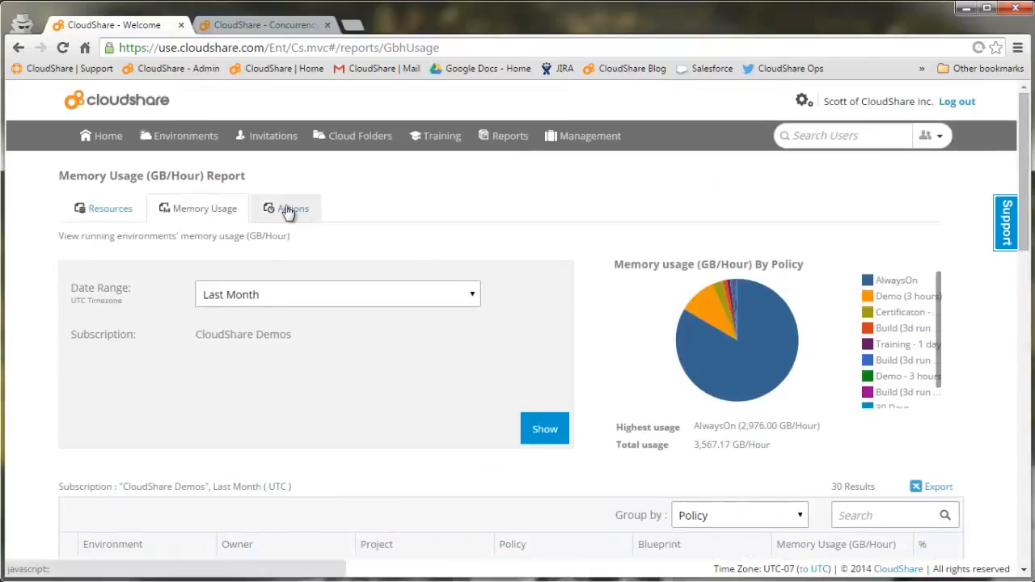
Show the Actions report for All Projects listing 8 users, then return to the home dashboard
left_click(291, 207)
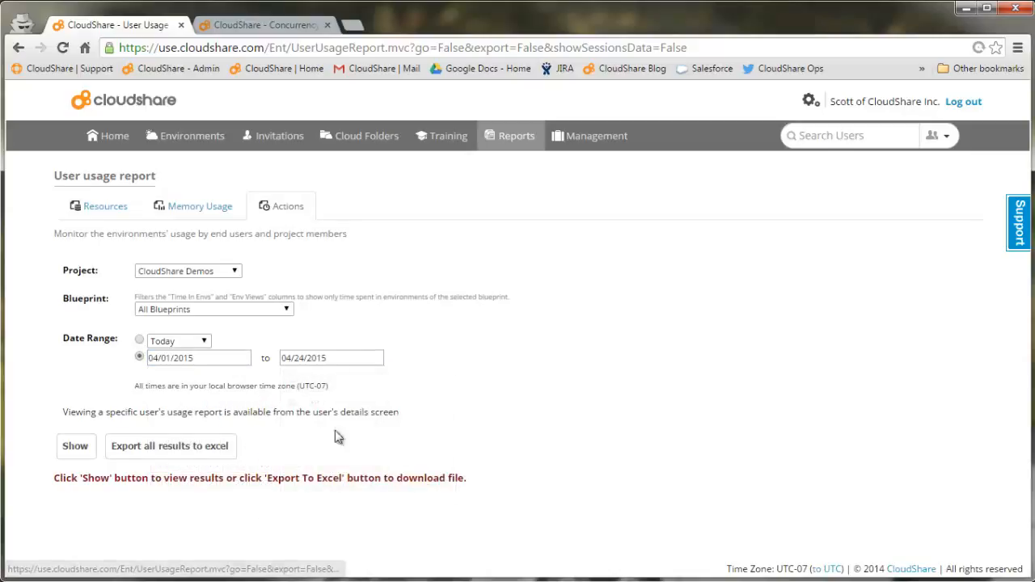
left_click(75, 446)
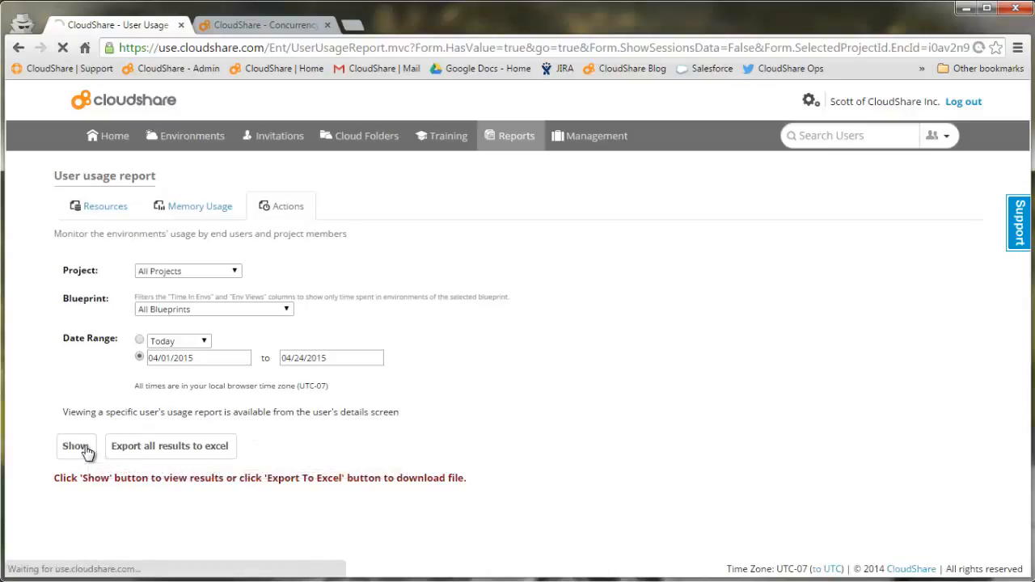
left_click(75, 446)
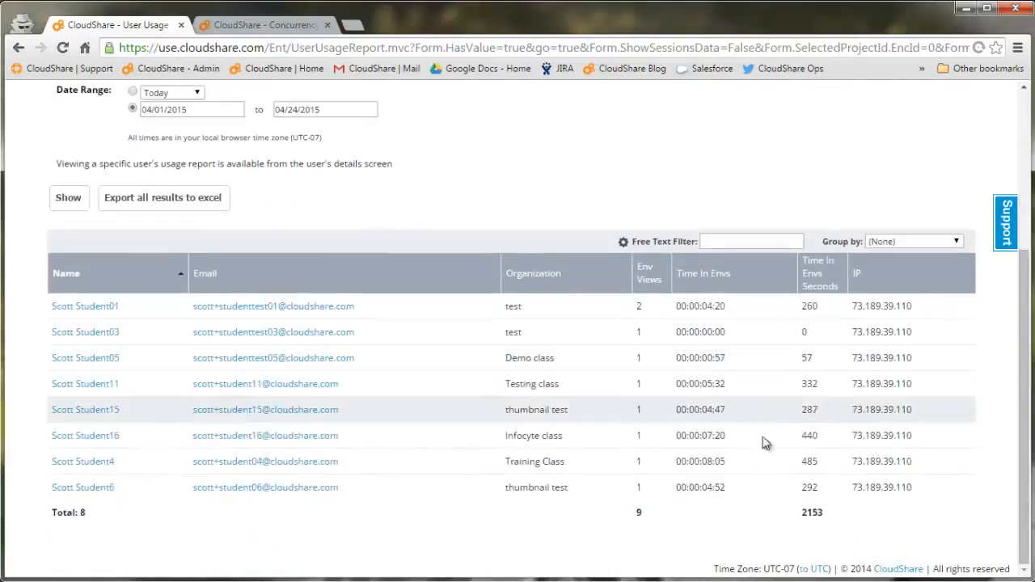
mouse_move(694, 515)
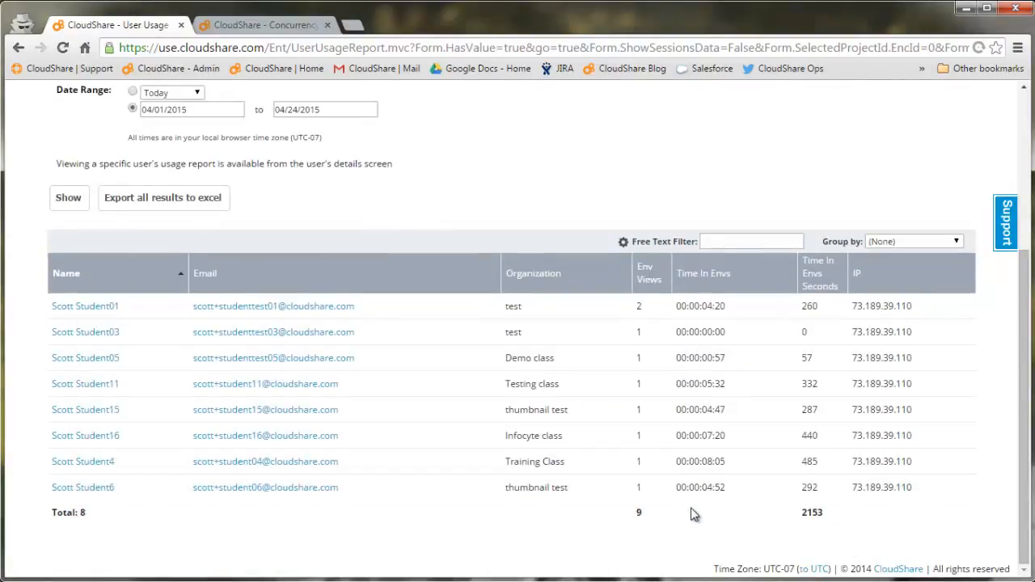
mouse_move(799, 487)
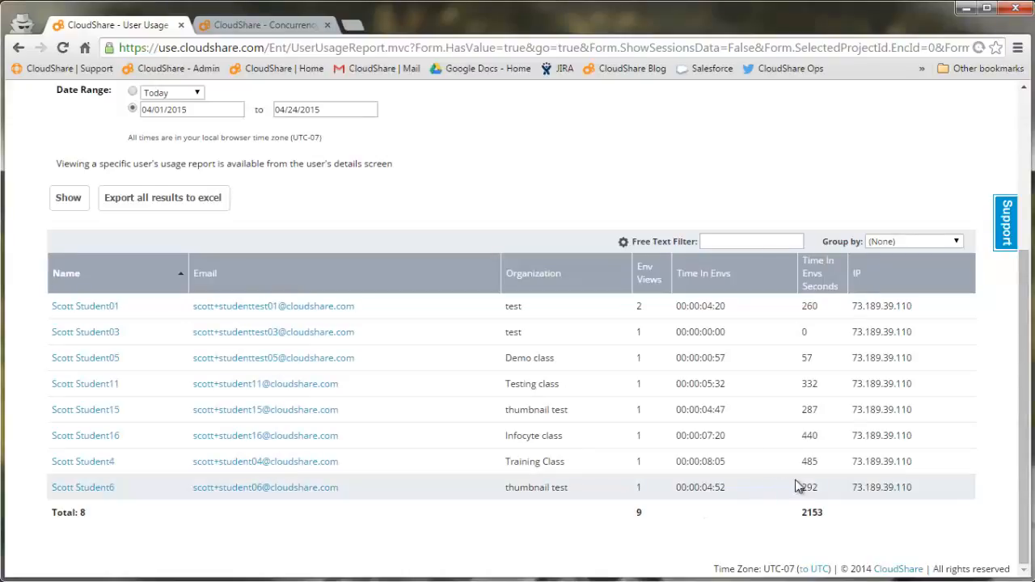
mouse_move(821, 383)
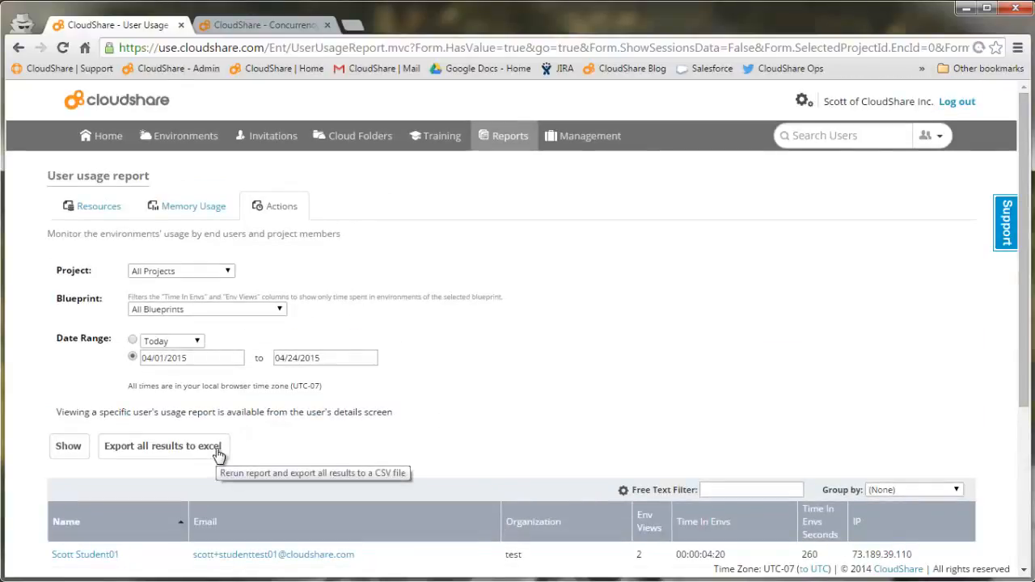
mouse_move(590, 456)
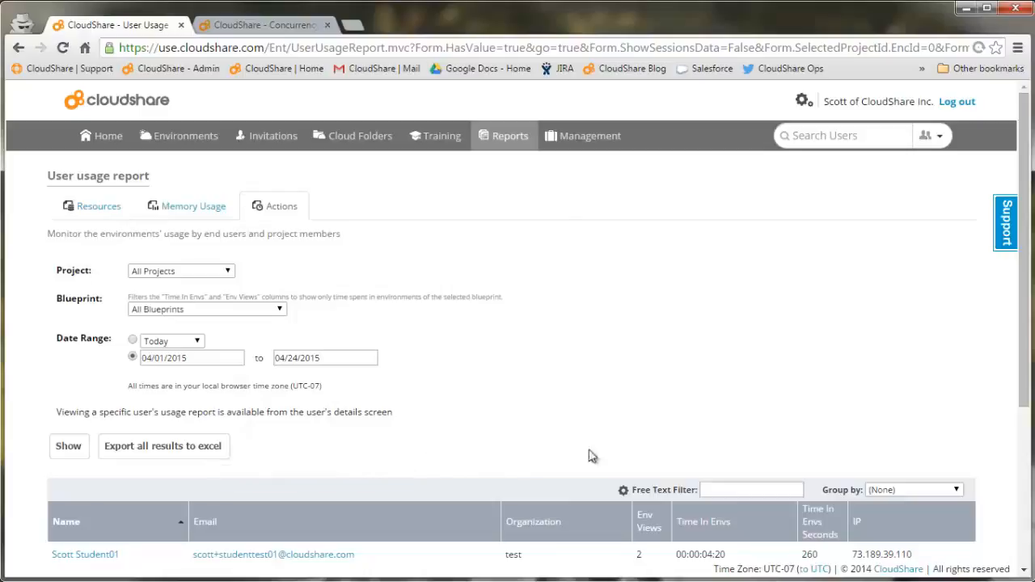
mouse_move(840, 445)
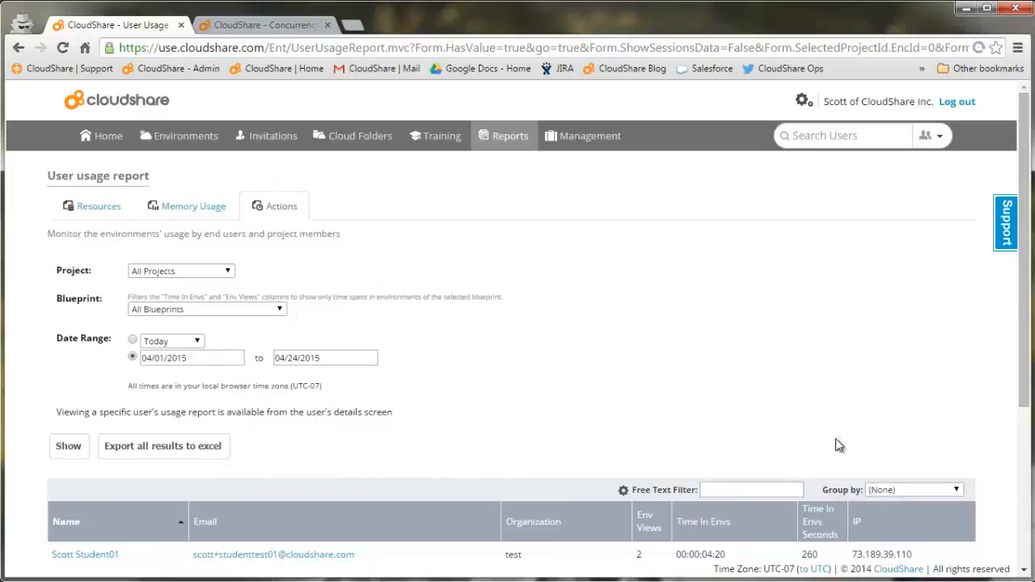
left_click(107, 136)
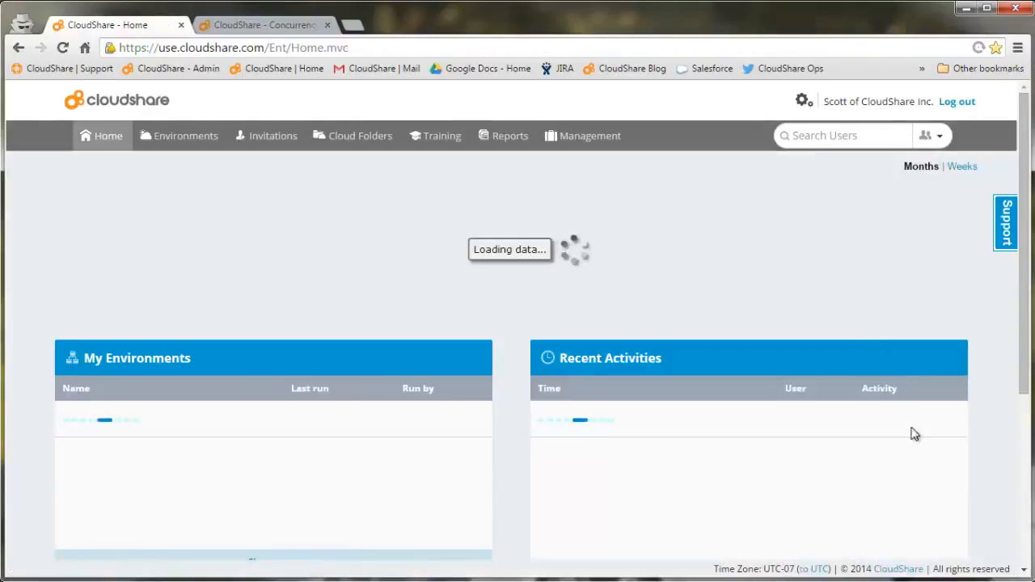